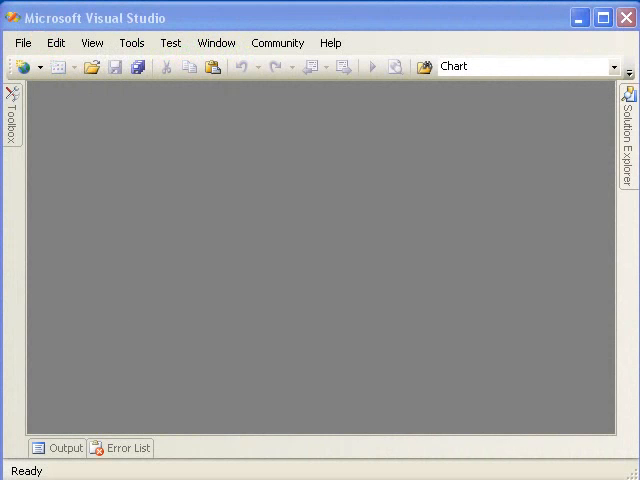
pyautogui.moveTo(108, 116)
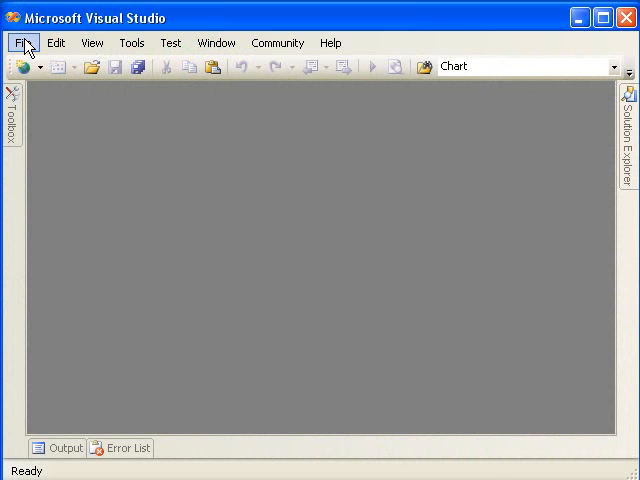
# - Create a new ASP.NET AJAX-enabled C# web site with its folder renamed to RadTreeViewHierarchy
pyautogui.click(22, 42)
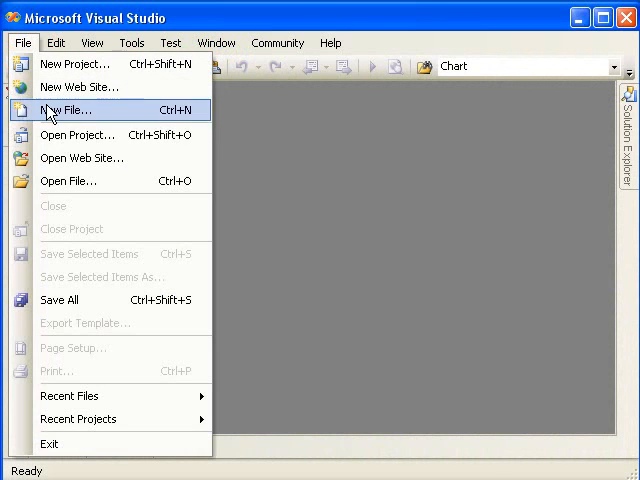
pyautogui.click(78, 88)
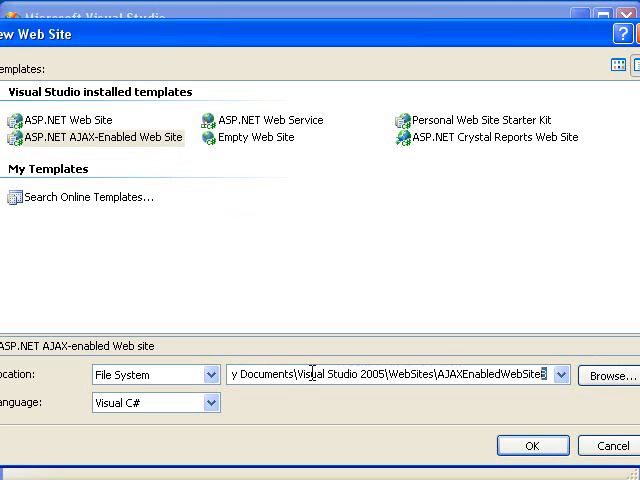
pyautogui.doubleClick(490, 376)
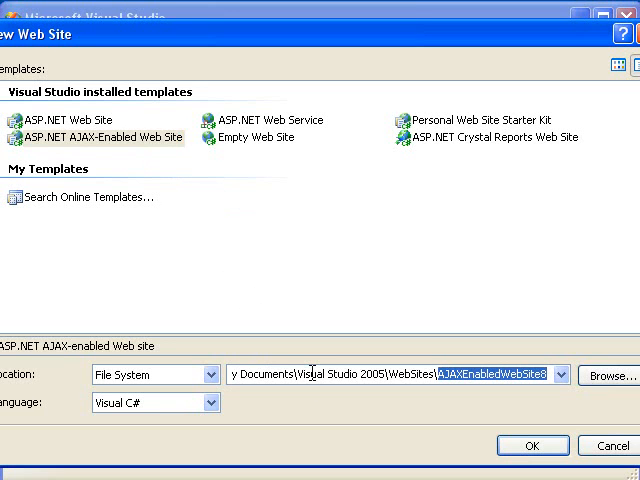
pyautogui.click(564, 374)
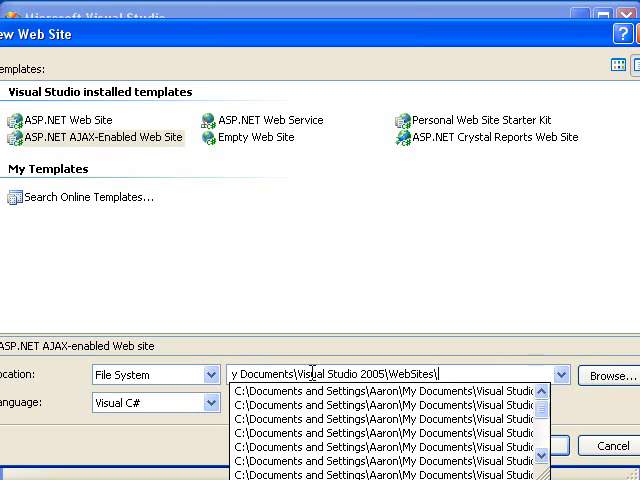
pyautogui.write('RadTreeViewHi')
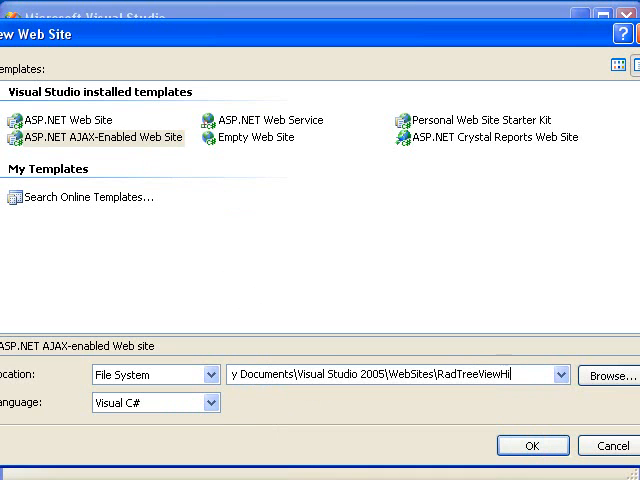
pyautogui.write('erarchy')
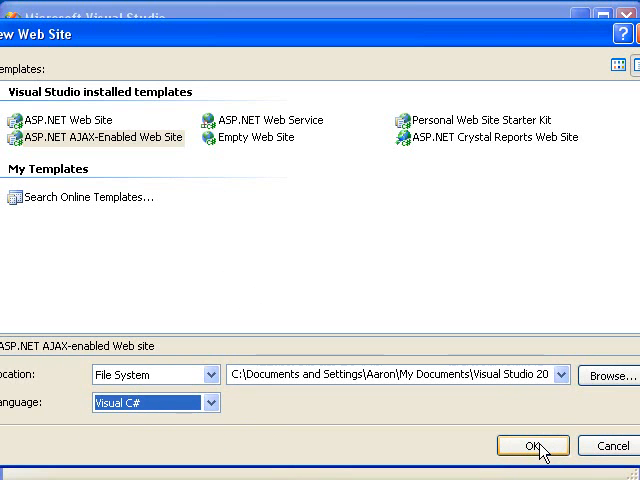
pyautogui.click(532, 446)
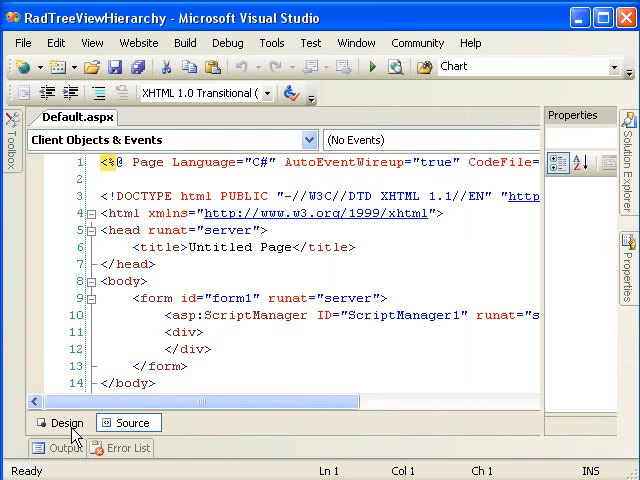
# - Switch Default.aspx to Design view and drop RadTreeView1 beneath ScriptManager1 from the Toolbox
pyautogui.click(60, 422)
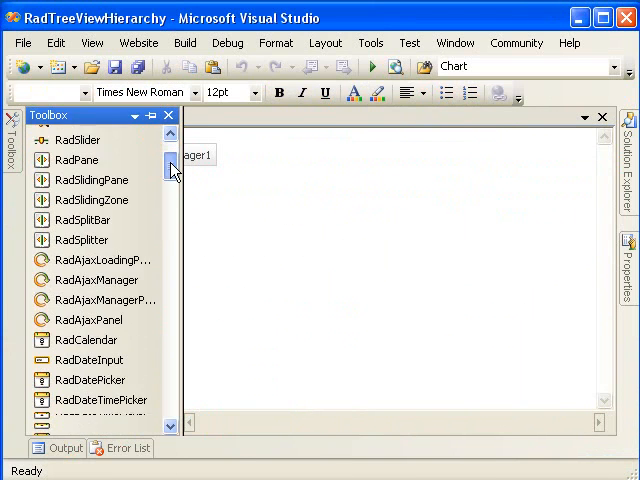
pyautogui.scroll(-3)
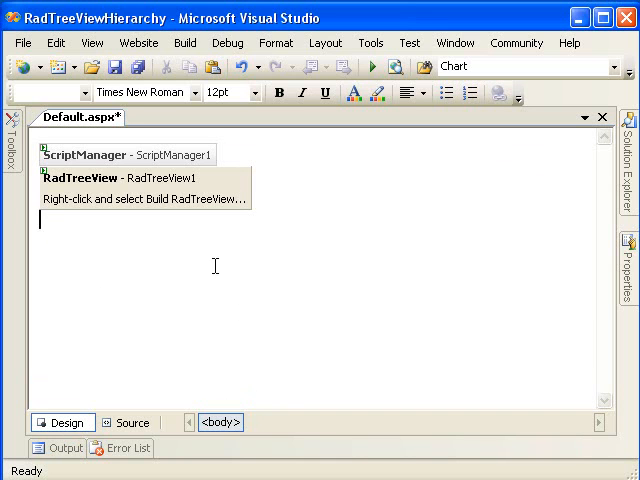
pyautogui.moveTo(216, 180)
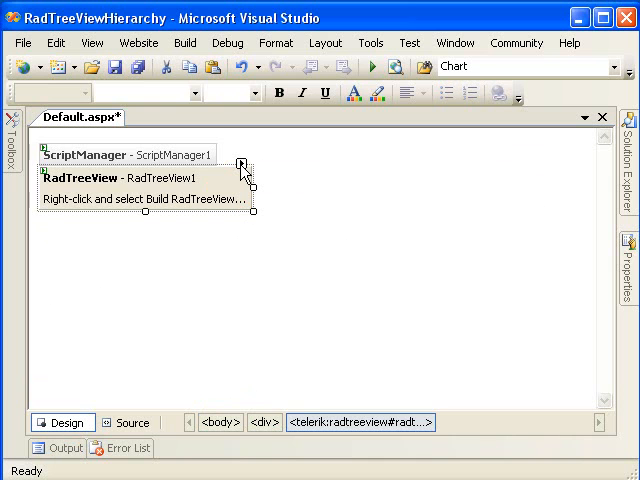
# - Dismiss the RadTreeView smart tag and open Default.aspx.cs showing the empty Page_Load method
pyautogui.click(244, 164)
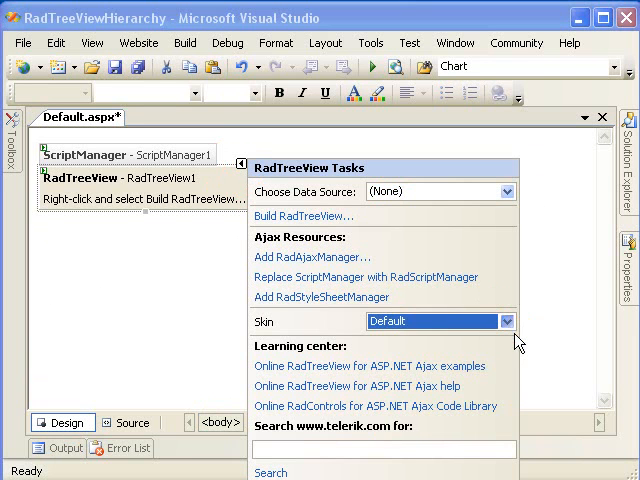
pyautogui.click(506, 320)
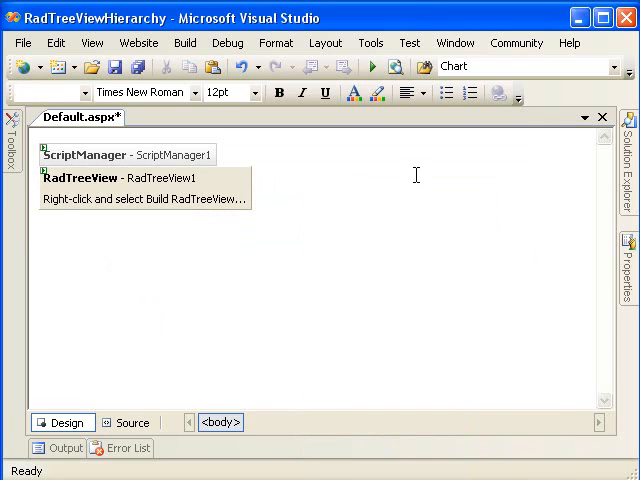
pyautogui.click(40, 220)
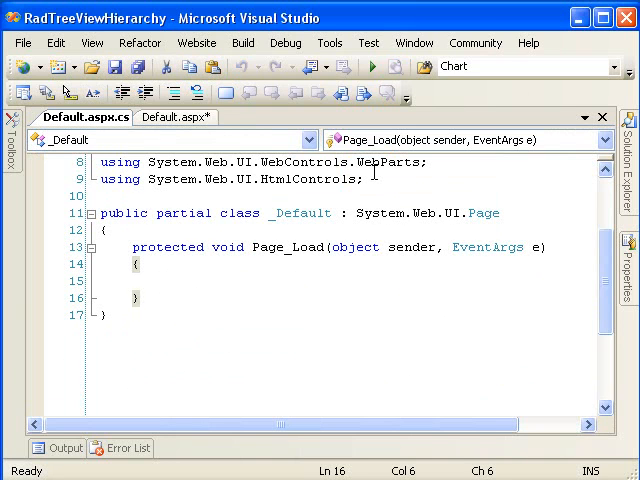
# - Write a private DataTable CreateGenreTable() method that creates a new DataTable
pyautogui.press('enter')
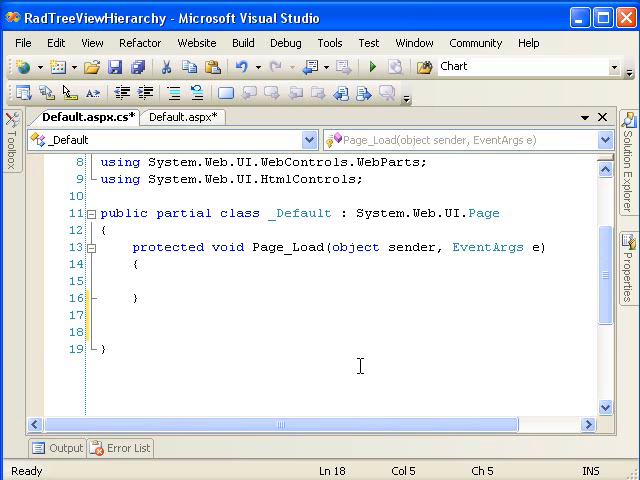
pyautogui.write('private')
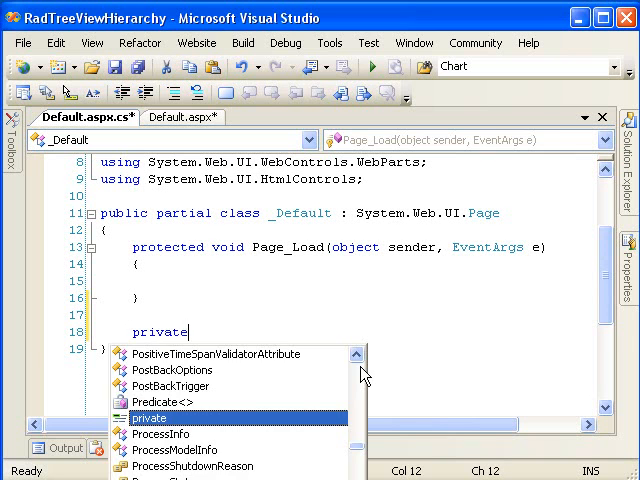
pyautogui.write('DataTable')
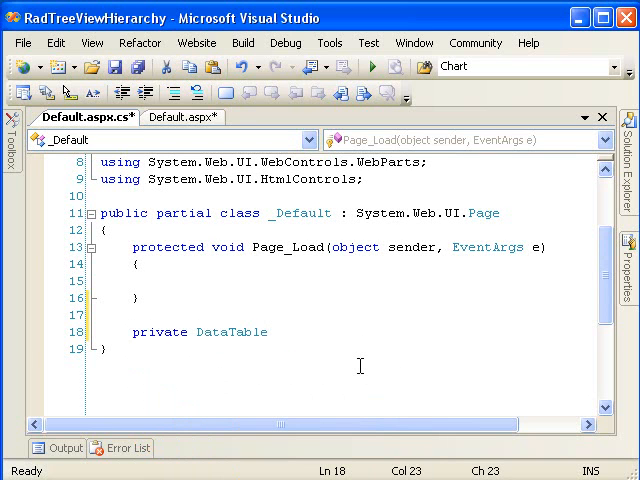
pyautogui.write('C')
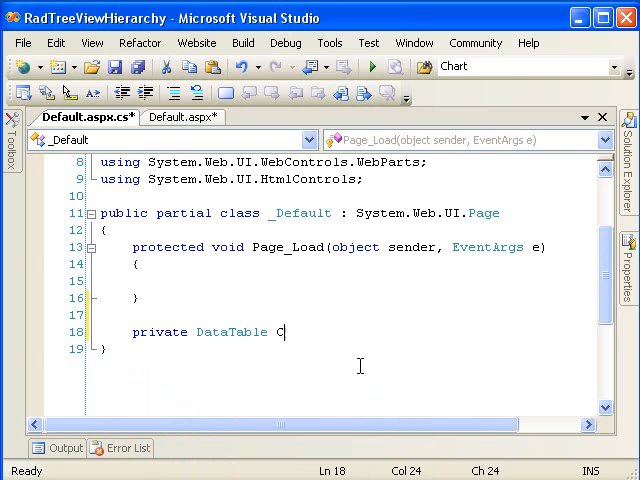
pyautogui.write('reateGe')
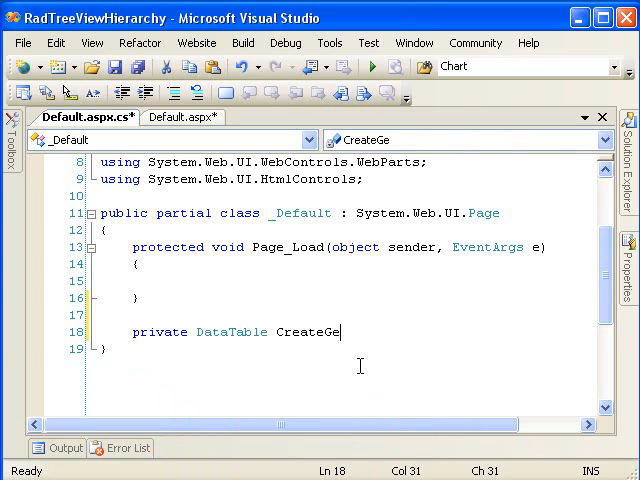
pyautogui.write('nreTable()')
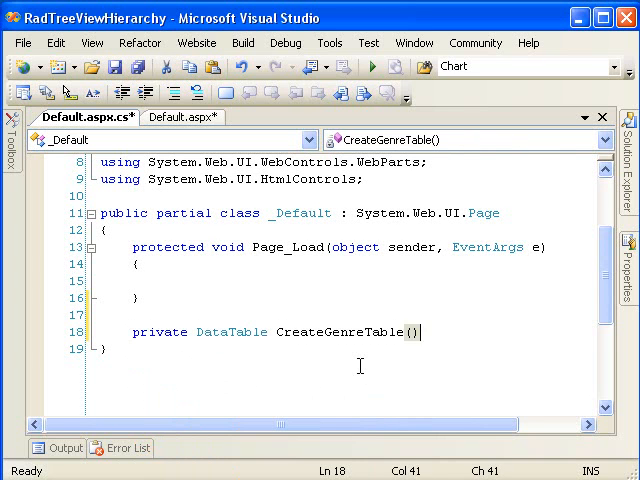
pyautogui.write('{')
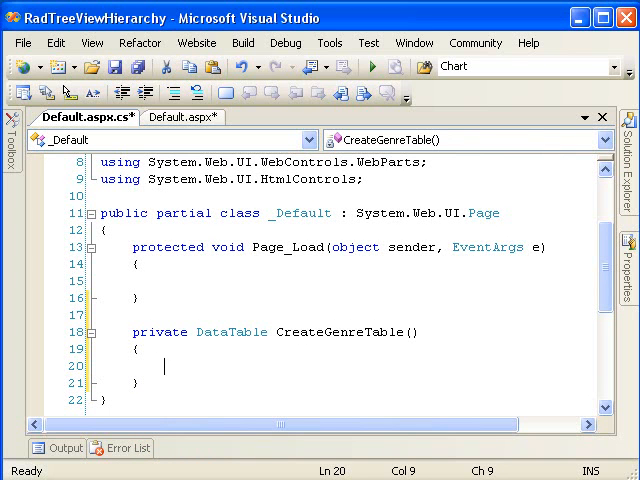
pyautogui.write('Da')
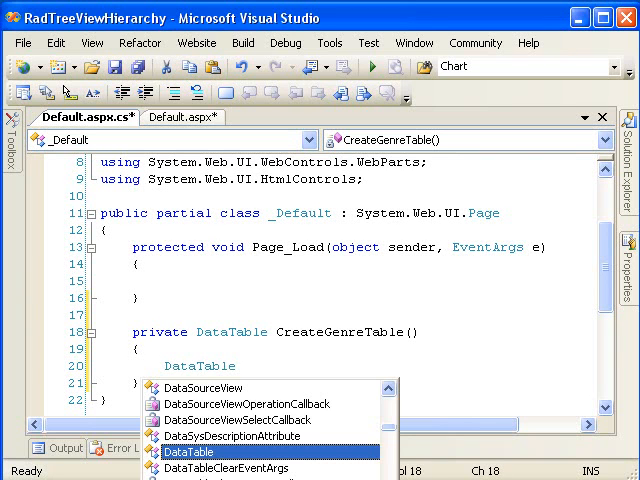
pyautogui.write('table = new DataTable();')
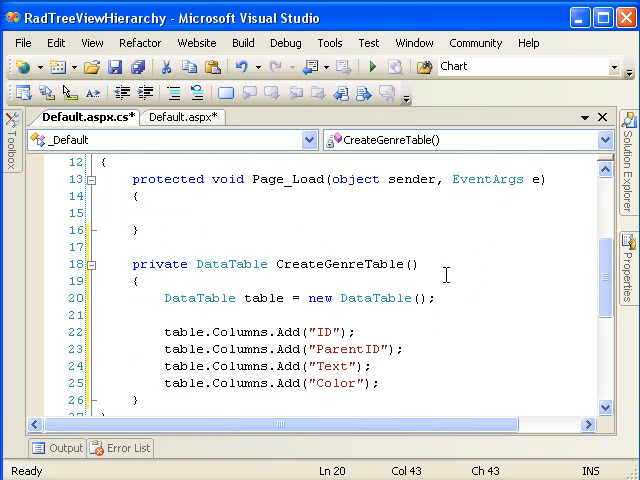
# - Add ID, ParentID, Text and Color columns to the table
pyautogui.scroll(-3)
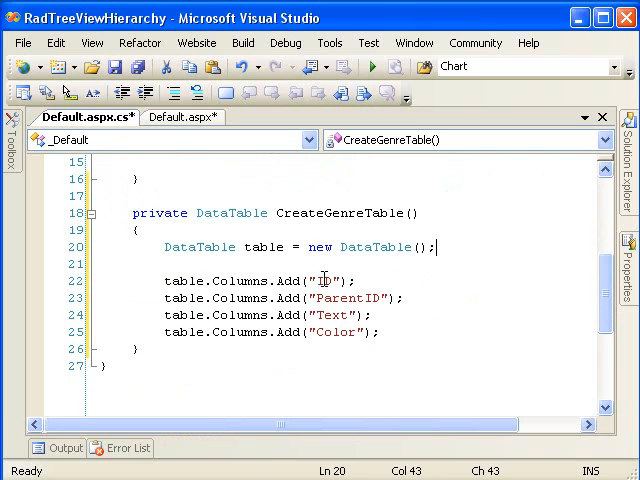
pyautogui.doubleClick(332, 280)
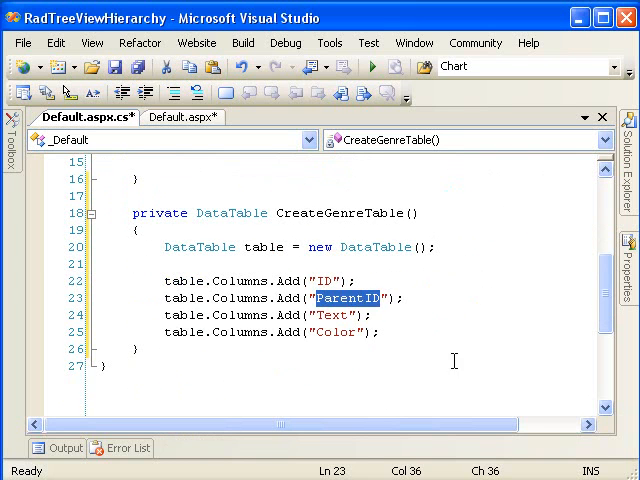
pyautogui.doubleClick(332, 316)
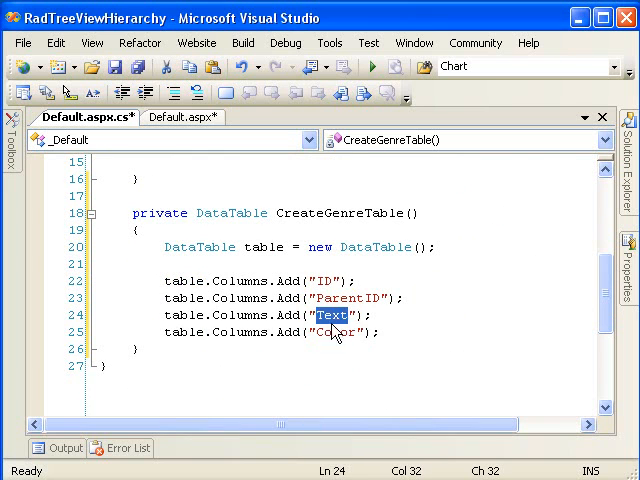
pyautogui.click(388, 332)
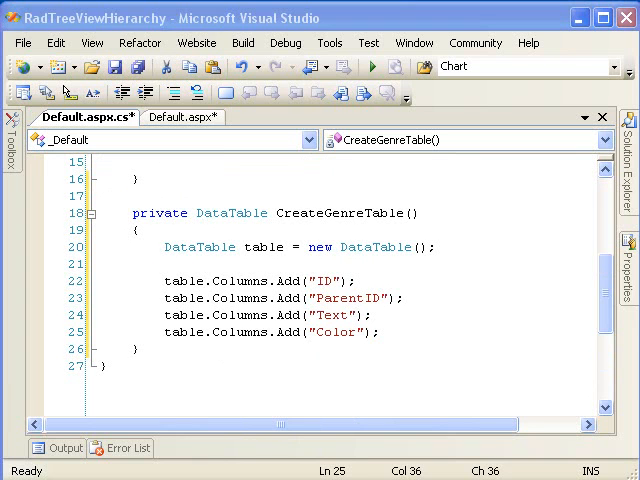
pyautogui.moveTo(370, 402)
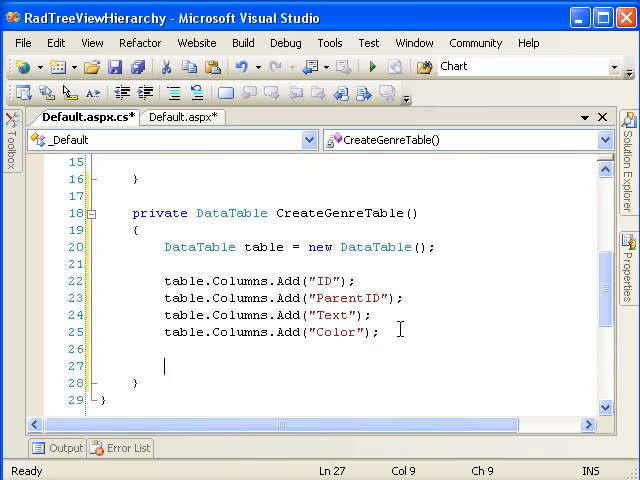
# - Paste table.Rows.Add lines for every genre and sub-genre using Get_Color(), and end with return table;
pyautogui.scroll(-3)
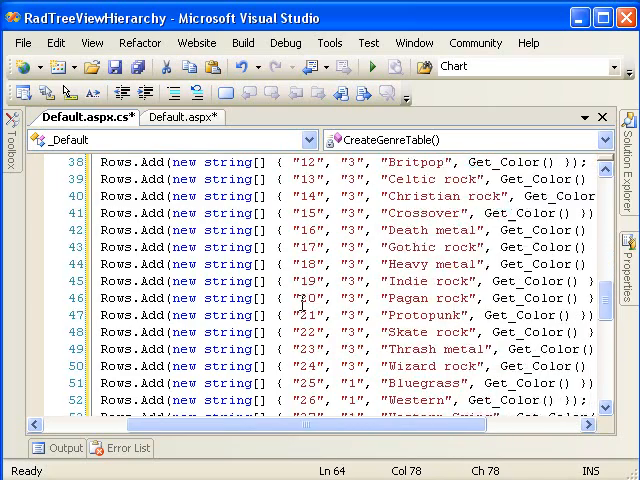
pyautogui.scroll(3)
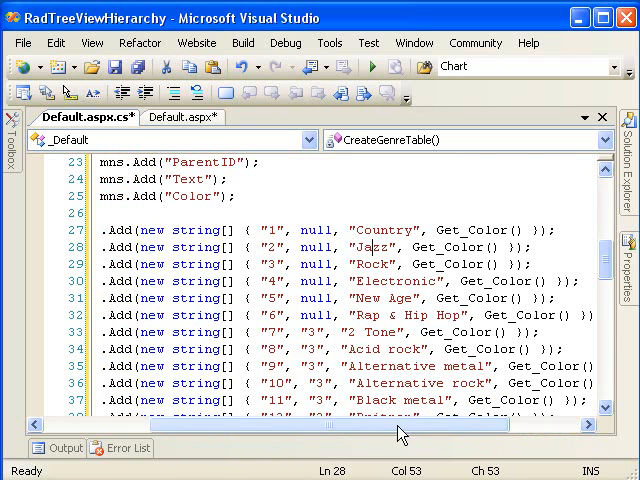
pyautogui.scroll(-3)
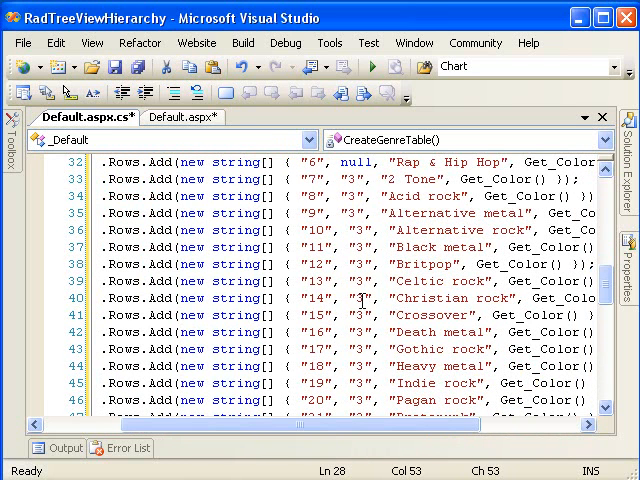
pyautogui.scroll(3)
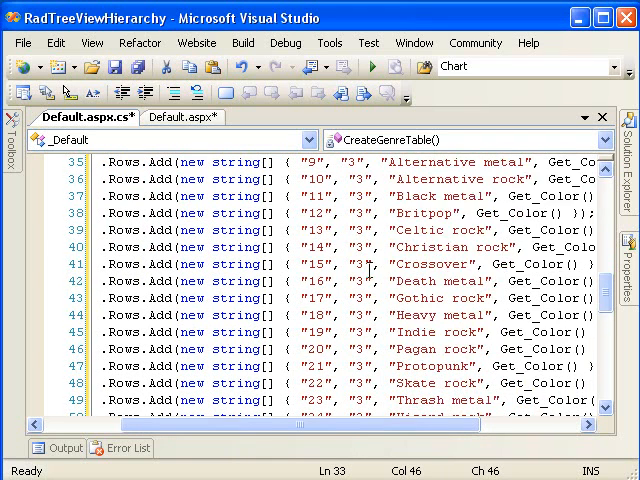
pyautogui.scroll(-3)
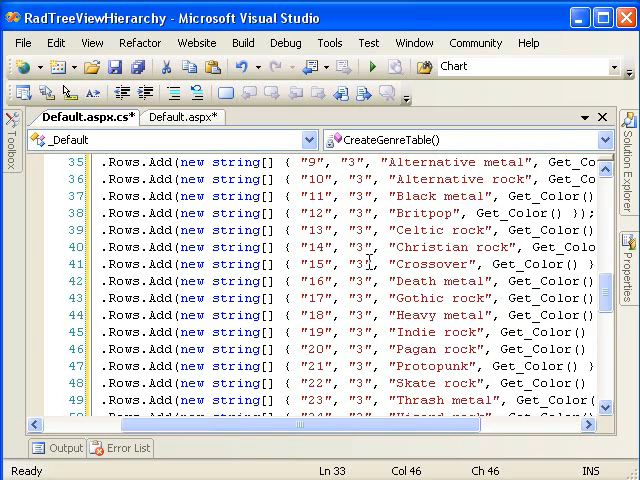
pyautogui.scroll(3)
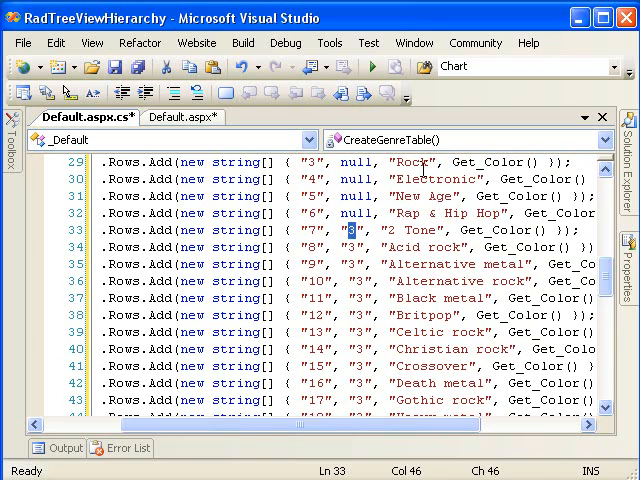
pyautogui.scroll(-3)
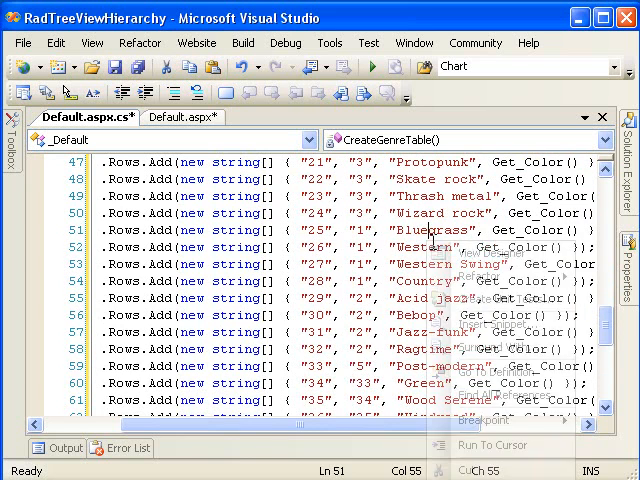
pyautogui.scroll(-3)
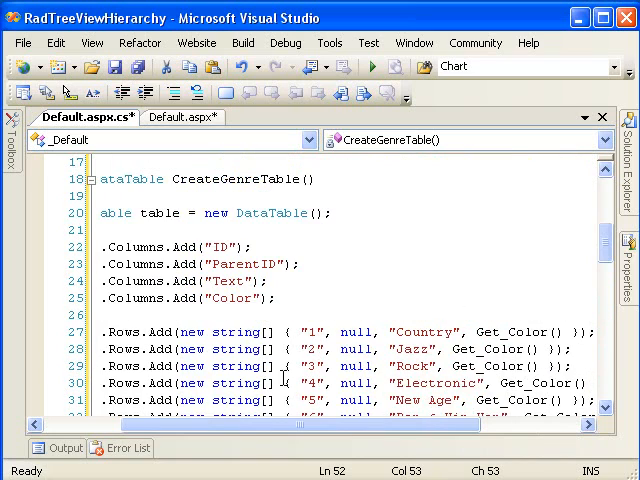
pyautogui.scroll(-3)
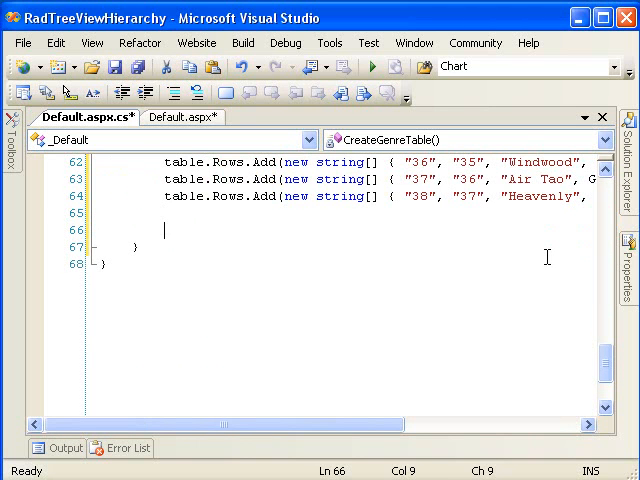
pyautogui.write('return tab')
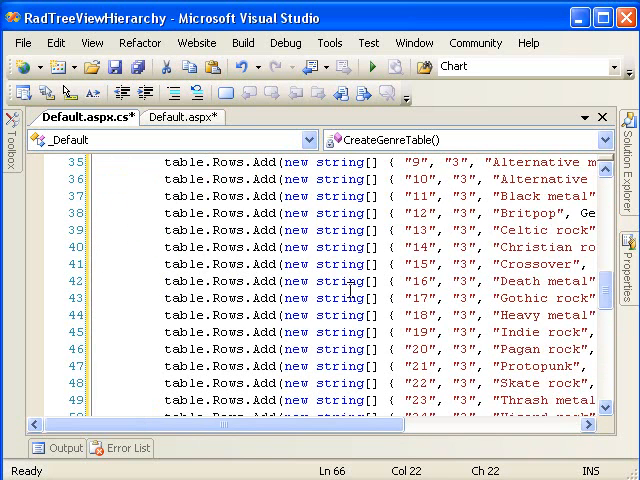
# - Set RadTreeView1.DataSource = CreateGenreTable() in Page_Load
pyautogui.scroll(3)
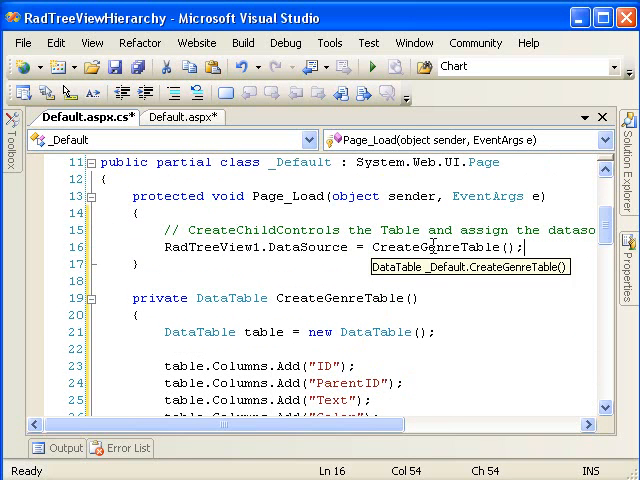
# - Set DataFieldID "ID", DataFieldParentID "ParentID", DataTextField "Text" and call RadTreeView1.DataBind()
pyautogui.click(436, 262)
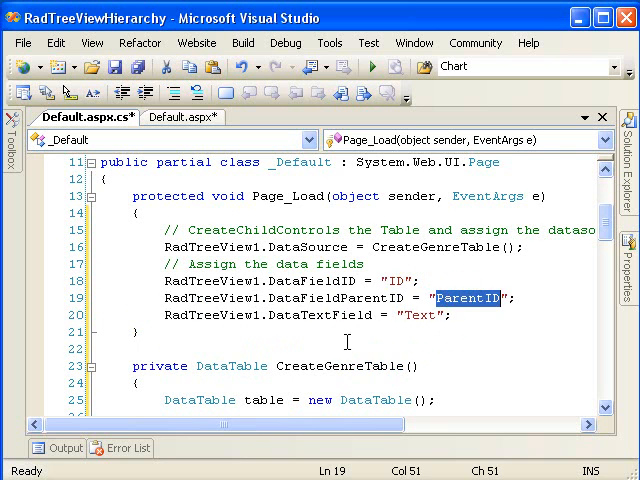
pyautogui.scroll(-3)
pyautogui.write('RadTreeView')
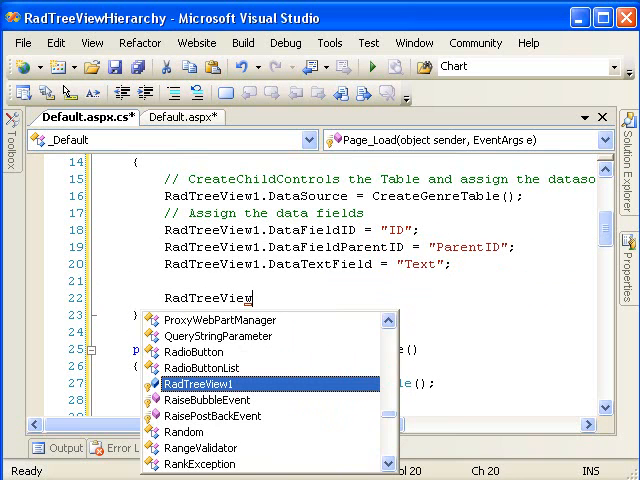
pyautogui.write('.DataBi')
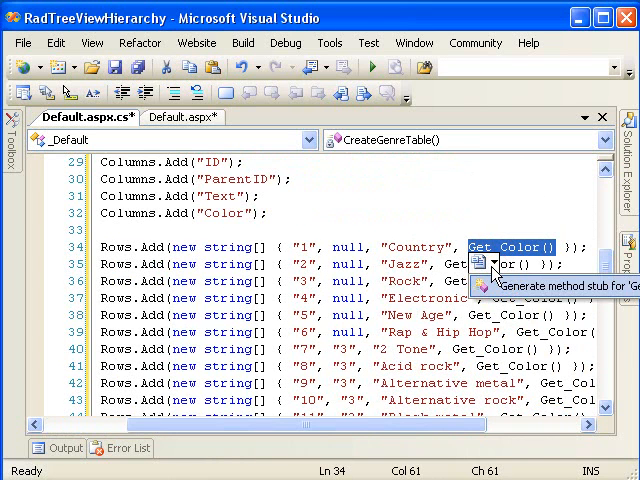
pyautogui.moveTo(516, 288)
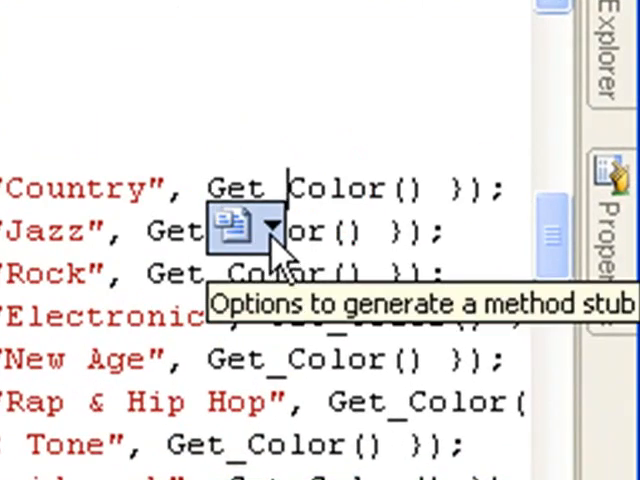
# - Generate a private string Get_Color method stub and empty its NotImplemented exception body
pyautogui.click(264, 230)
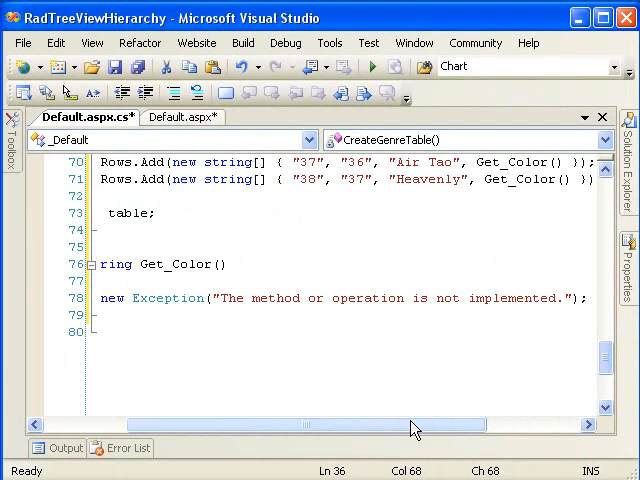
pyautogui.hscroll(-3)
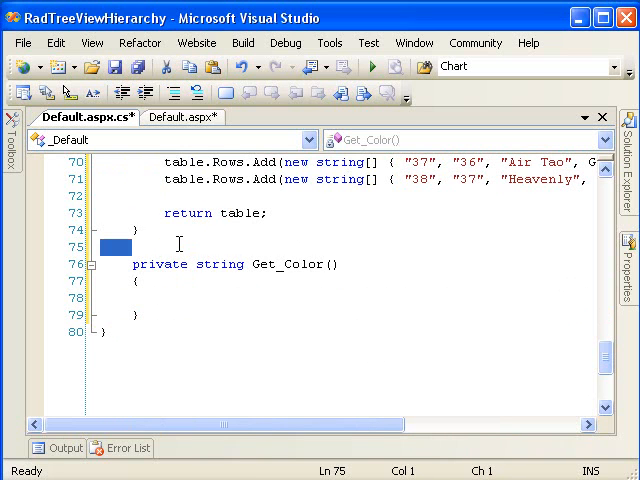
# - Add a class-level Random field and make Get_Color return ColorConverter.ConvertToString(Color.FromArgb(...)) as a random colour
pyautogui.write('private Random random = new')
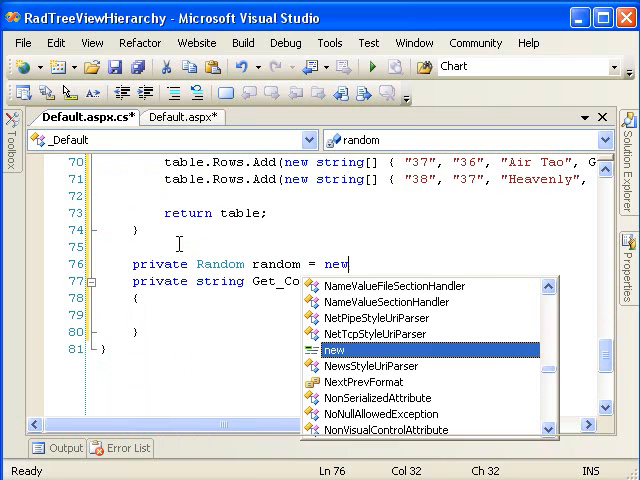
pyautogui.write('Random();')
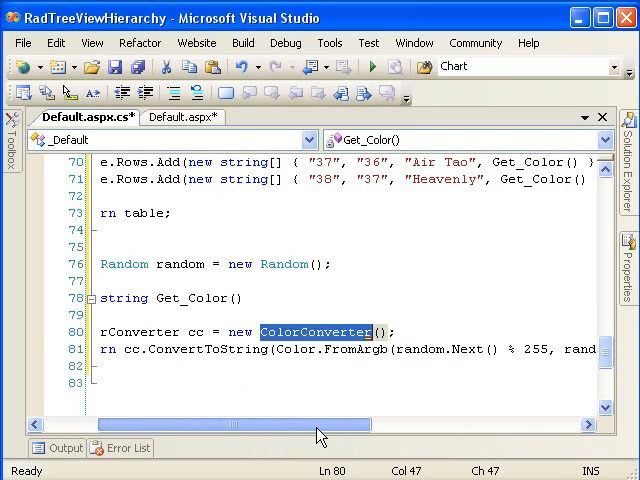
pyautogui.hscroll(3)
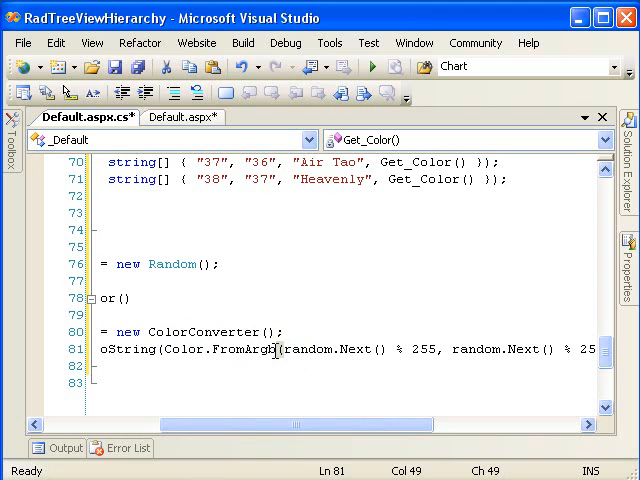
pyautogui.doubleClick(244, 348)
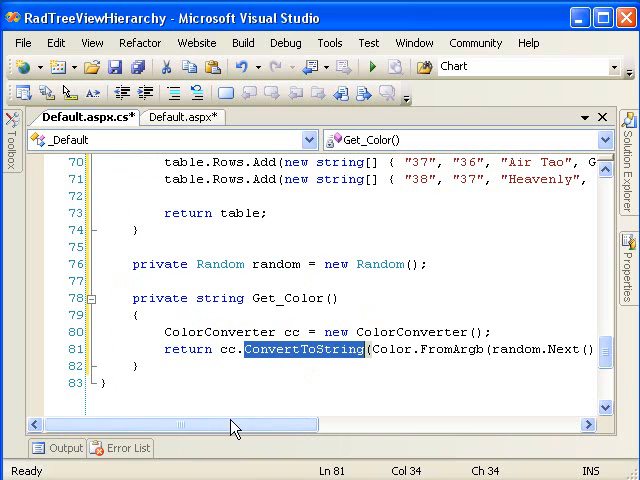
pyautogui.click(200, 298)
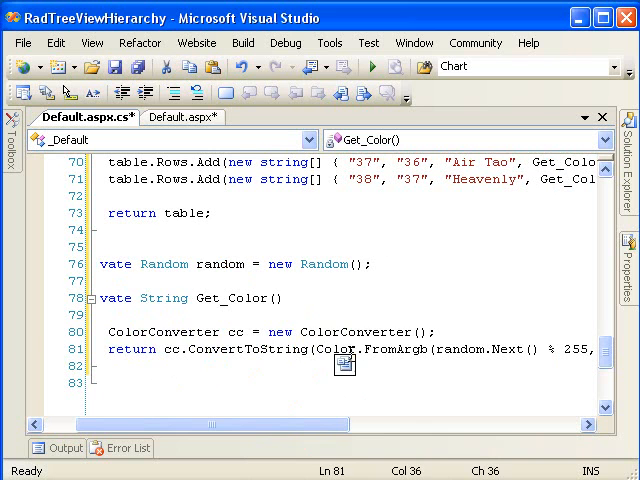
pyautogui.click(344, 364)
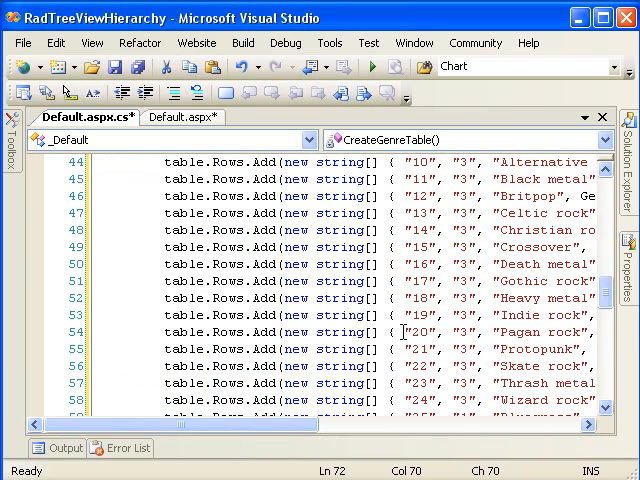
# - Generate the RadTreeView1_NodeDataBound handler from the tree view's Properties events list
pyautogui.scroll(3)
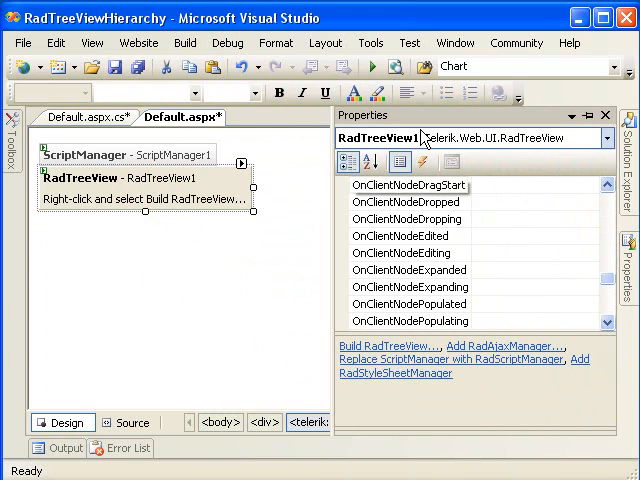
pyautogui.click(424, 160)
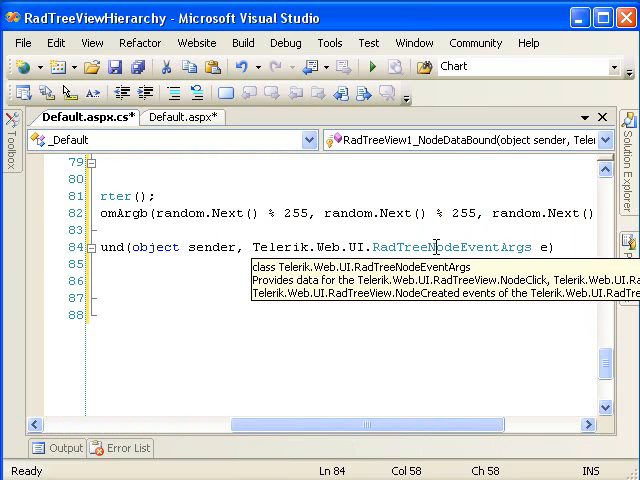
pyautogui.moveTo(496, 470)
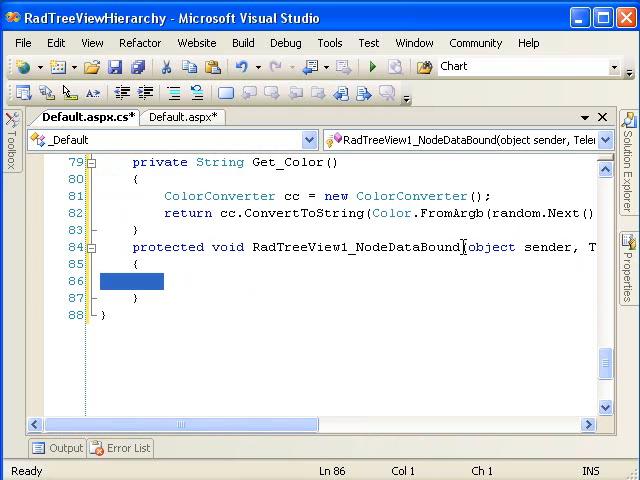
# - In NodeDataBound, add a comment and DataRowView row = (DataRowView)e.Node.DataItem; then start the Color line
pyautogui.doubleClick(400, 246)
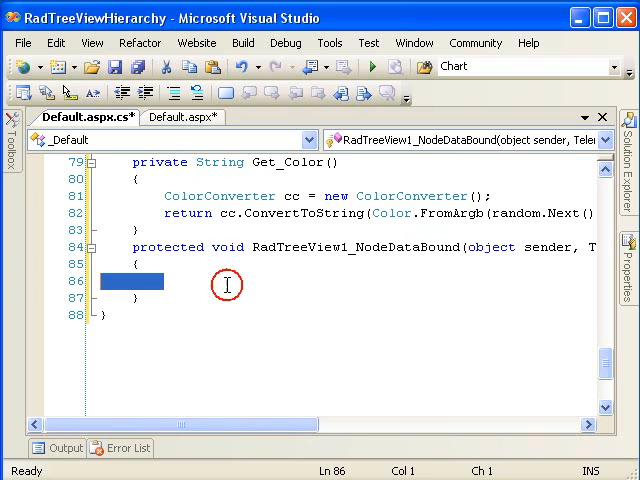
pyautogui.moveTo(492, 276)
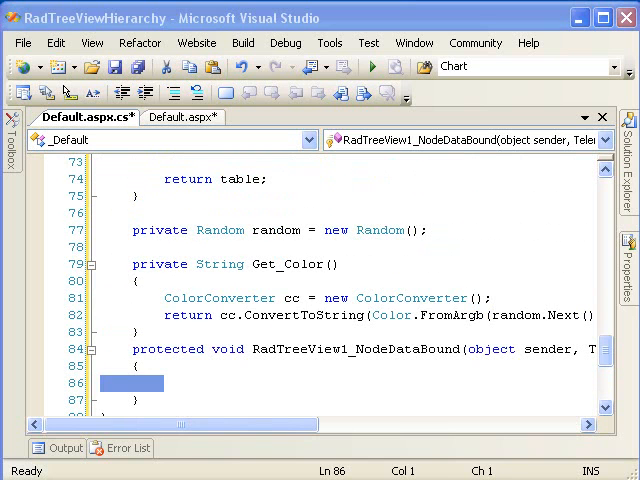
pyautogui.moveTo(200, 386)
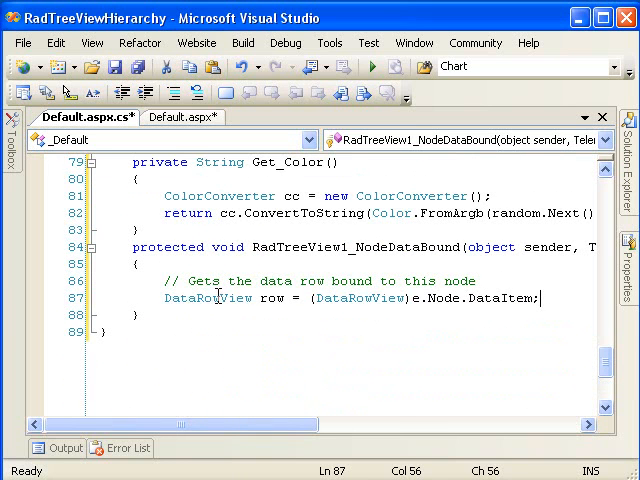
pyautogui.doubleClick(208, 298)
pyautogui.write('Color')
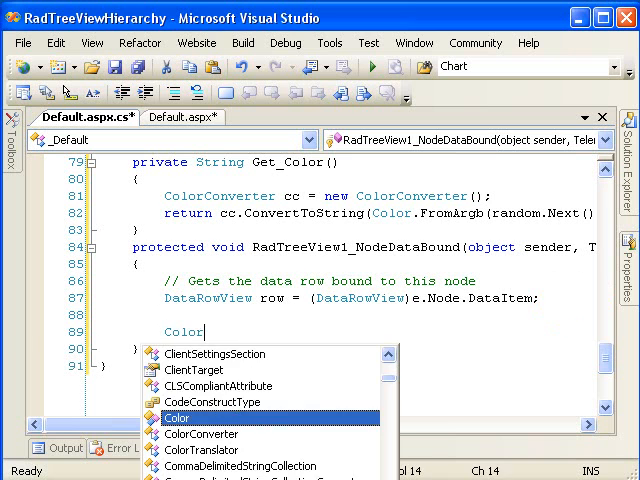
# - Declare a ColorConverter cc and assign e.Node.ForeColor from (Color)cc.ConvertFromString(row["Color"].ToString())
pyautogui.write('Converter cc = new ColorConverter();')
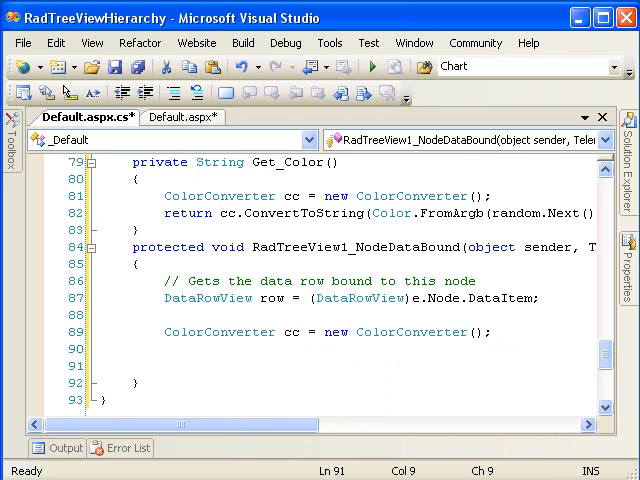
pyautogui.write('e.Node')
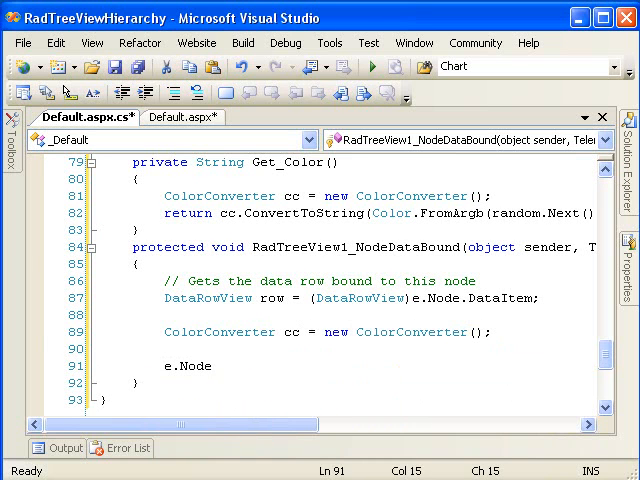
pyautogui.write('.ForeColor =')
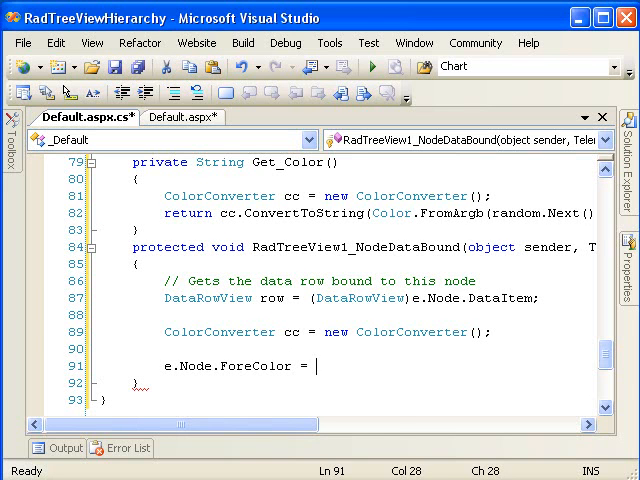
pyautogui.write('row[')
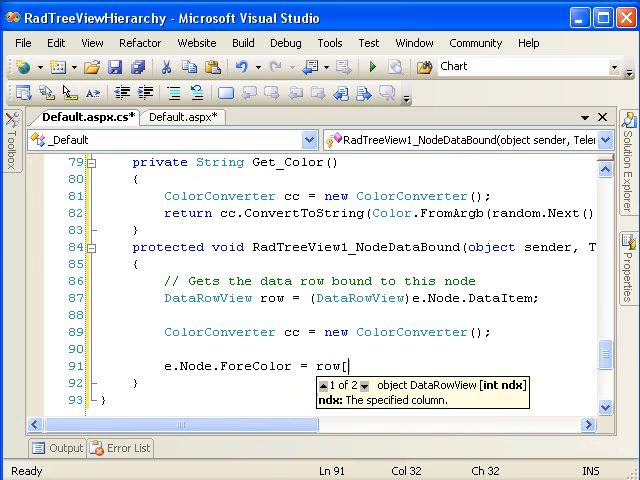
pyautogui.write('"Color"]')
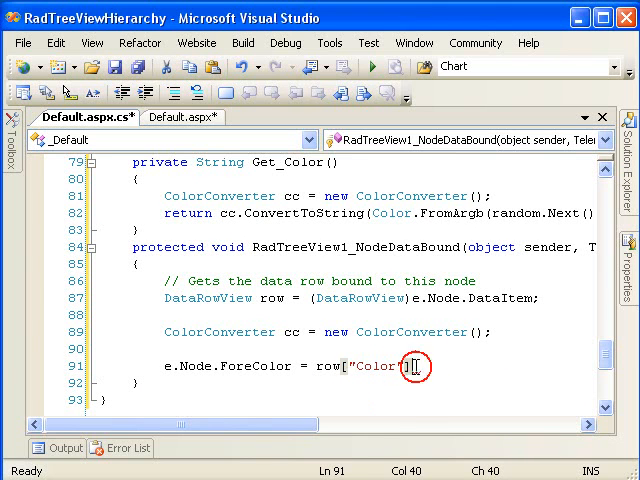
pyautogui.write('.To')
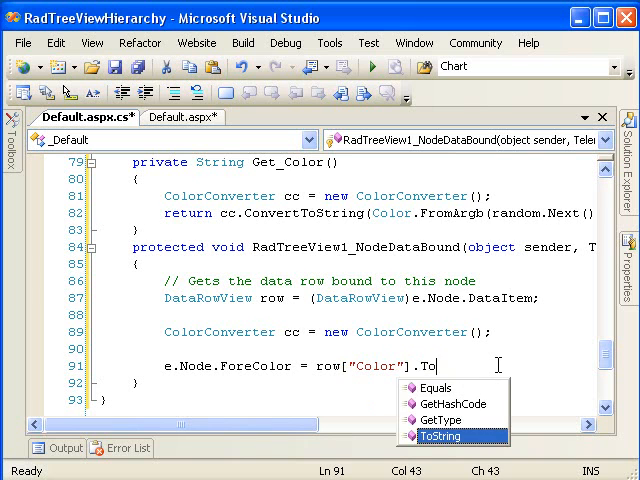
pyautogui.doubleClick(440, 436)
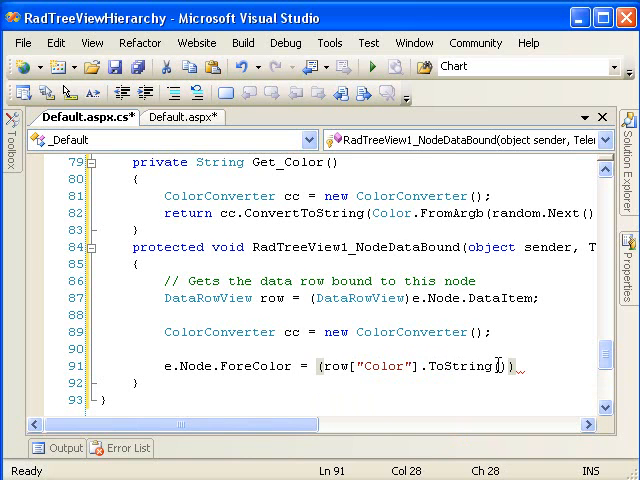
pyautogui.write('cc.')
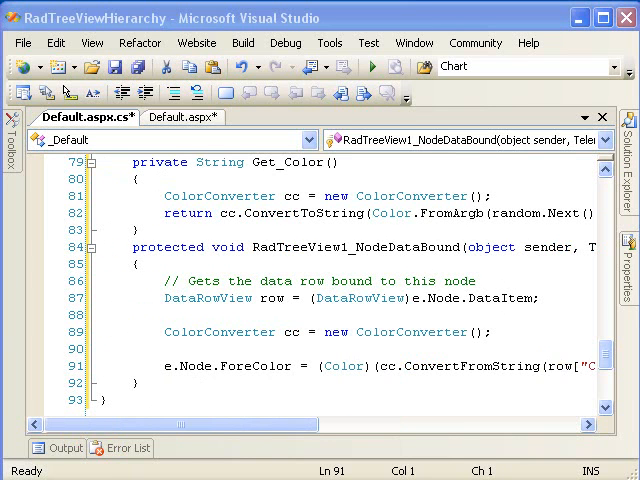
pyautogui.moveTo(378, 82)
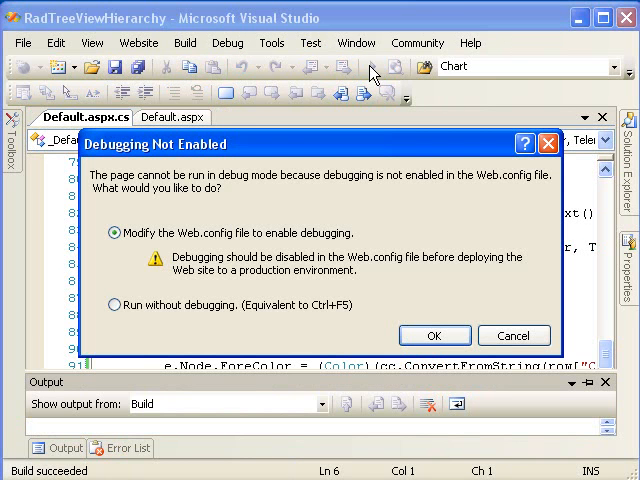
pyautogui.moveTo(336, 290)
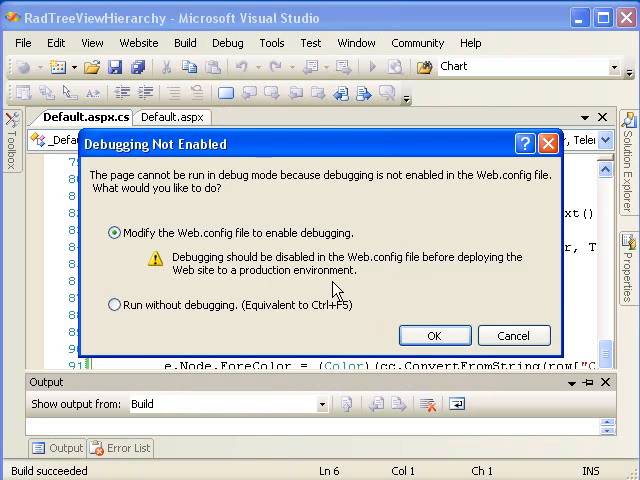
# - Confirm modifying Web.config to enable debugging and launch the site
pyautogui.click(434, 336)
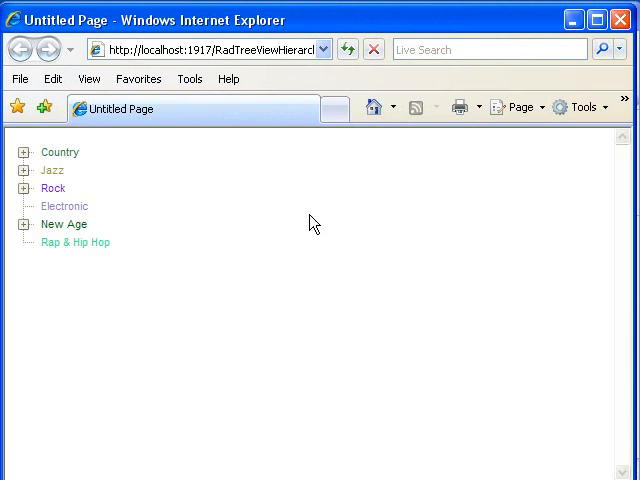
# - Expand Country, Jazz, Rock and New Age to show their coloured sub-genres
pyautogui.click(76, 242)
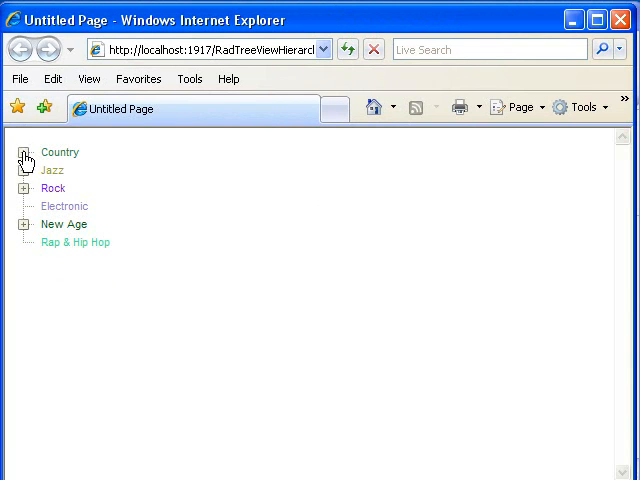
pyautogui.click(24, 152)
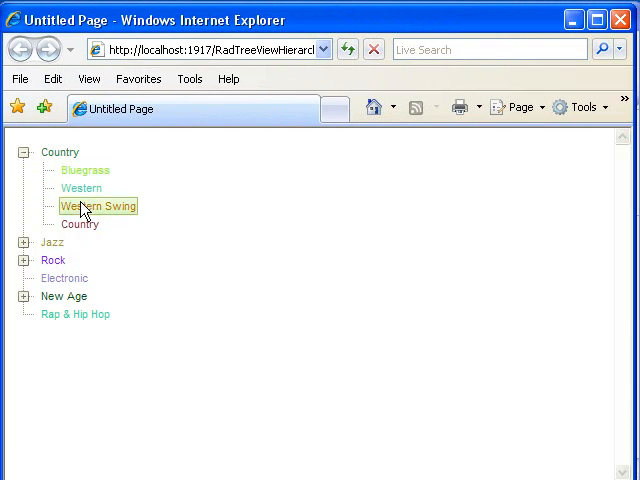
pyautogui.click(24, 242)
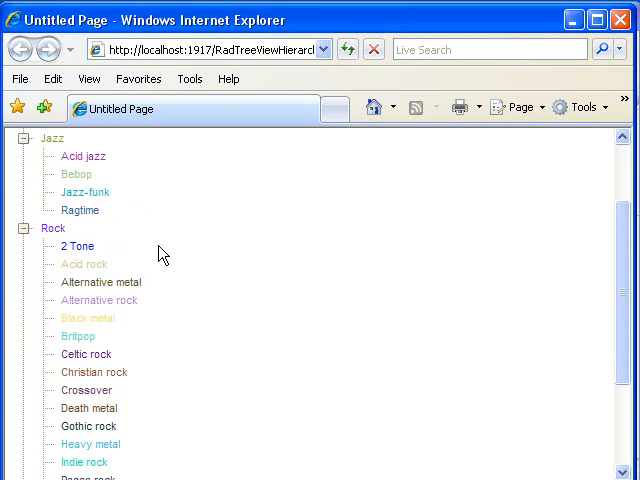
pyautogui.scroll(-3)
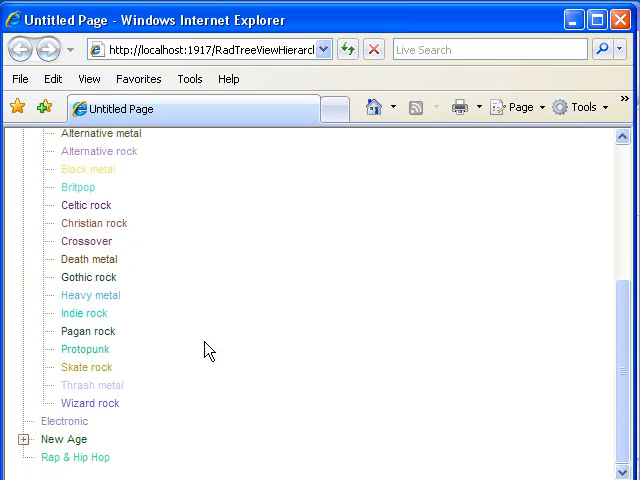
pyautogui.click(28, 440)
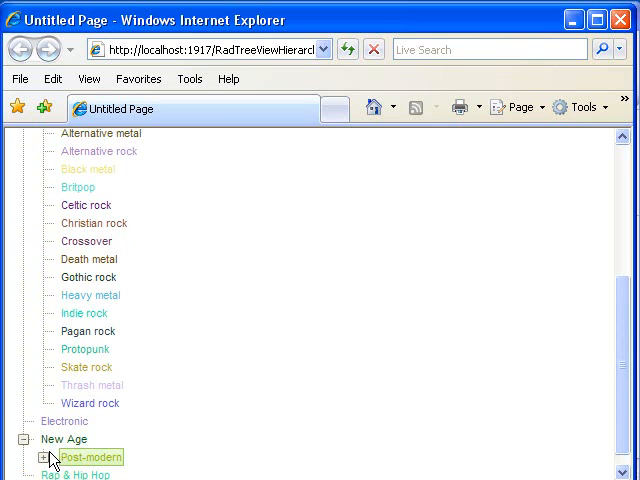